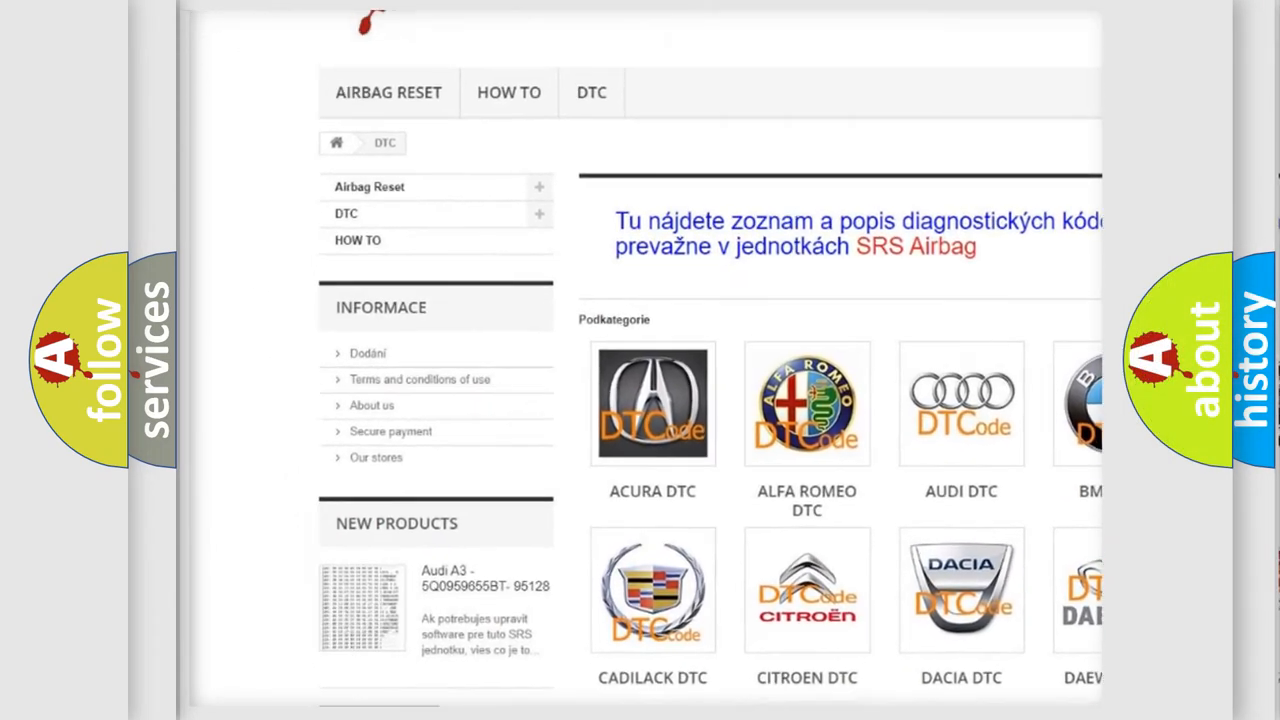
{"action": "scroll", "scroll_direction": "down", "scroll_amount": 3}
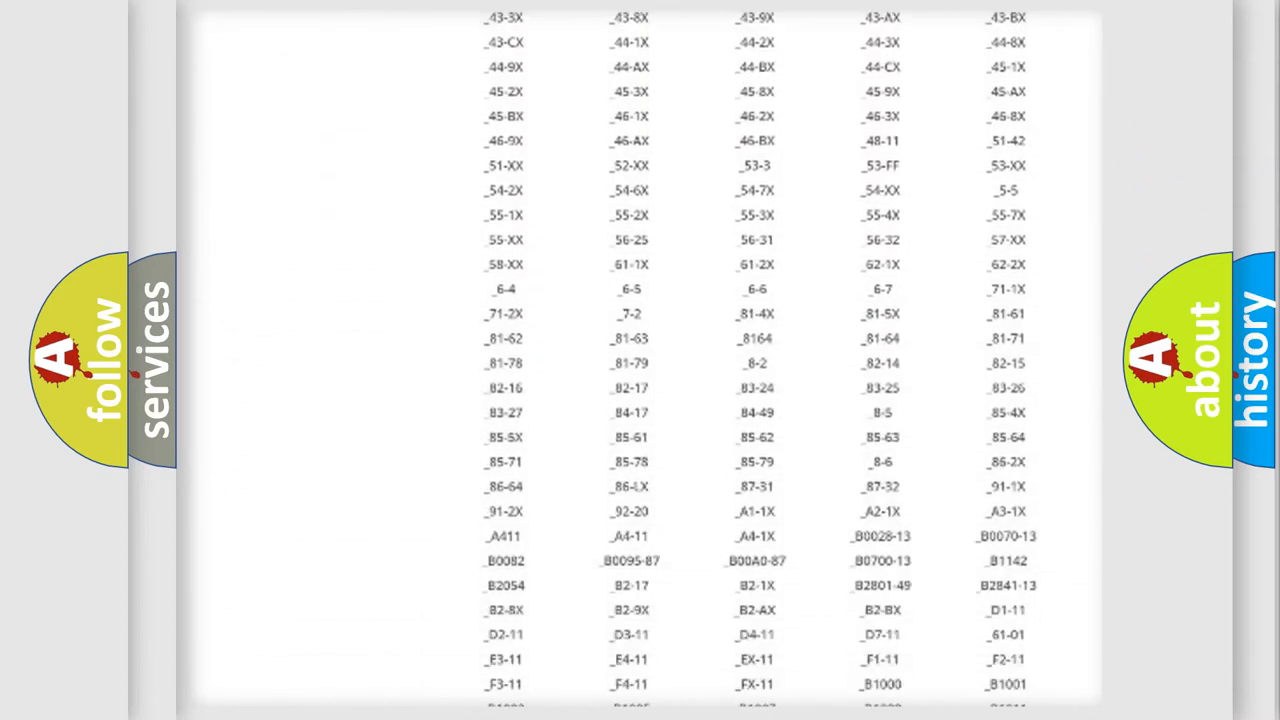
{"action": "scroll", "scroll_direction": "down", "scroll_amount": 3}
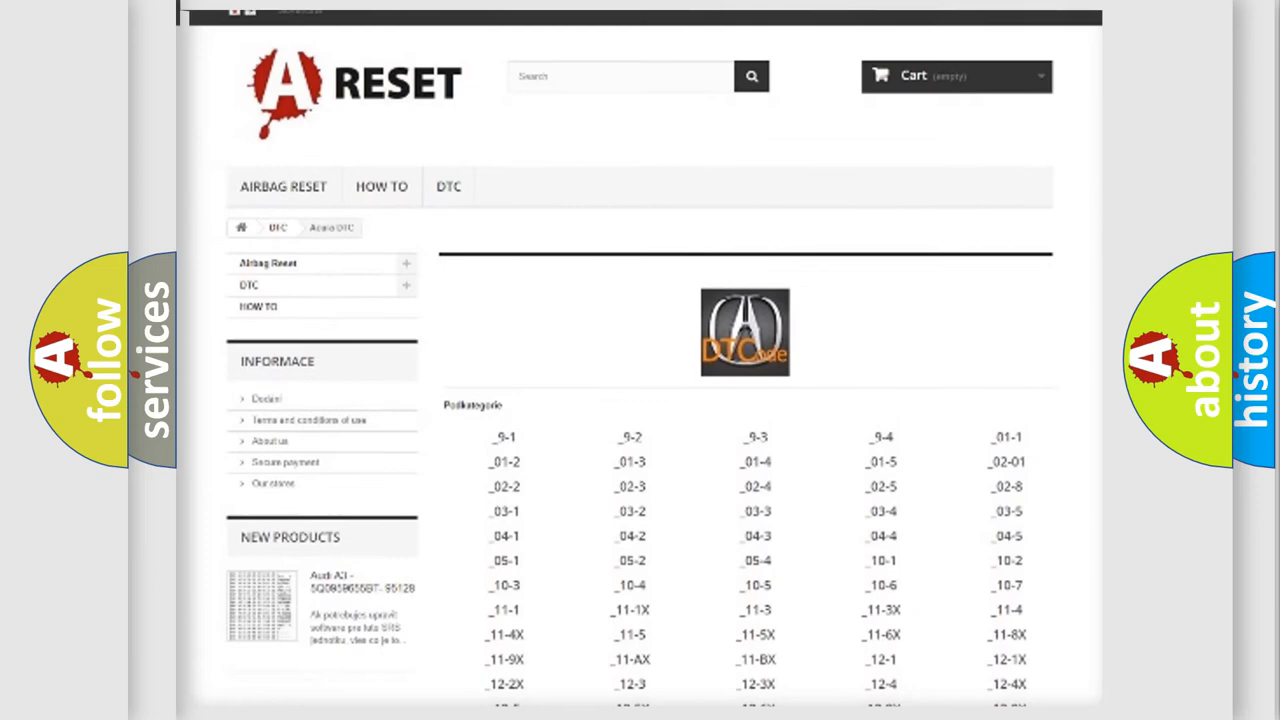
{"action": "scroll", "scroll_direction": "up", "scroll_amount": 3}
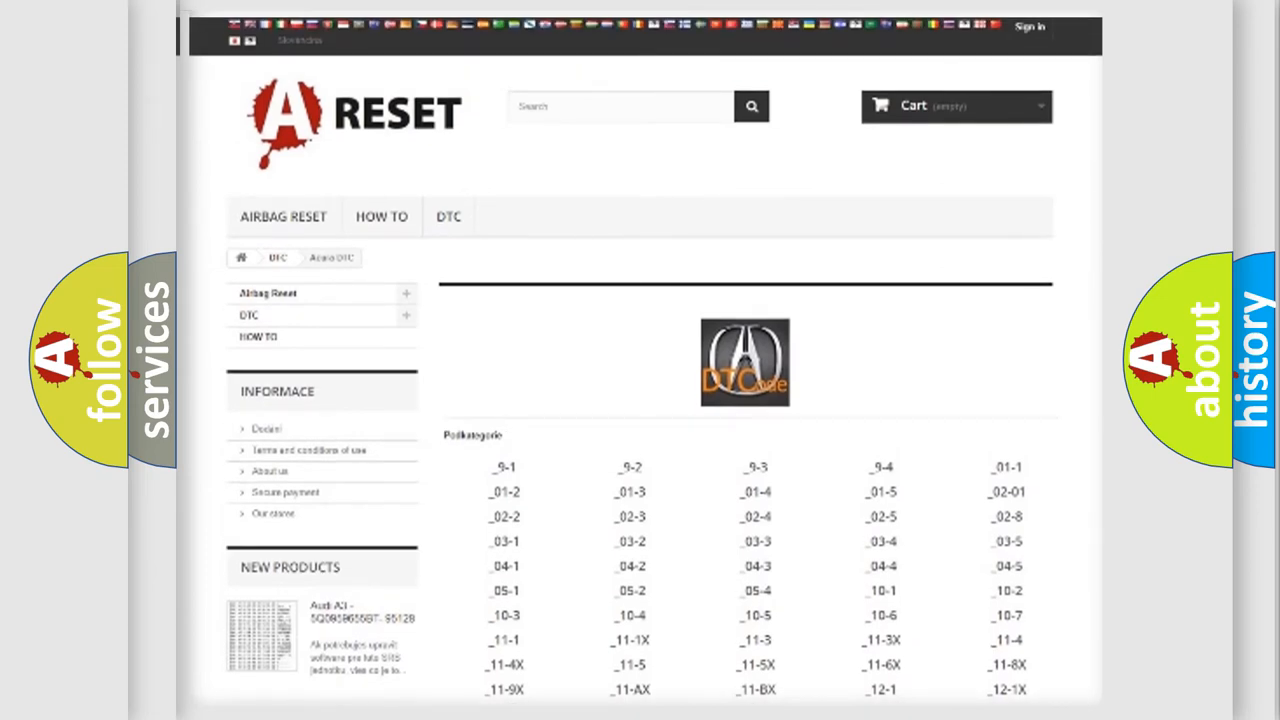